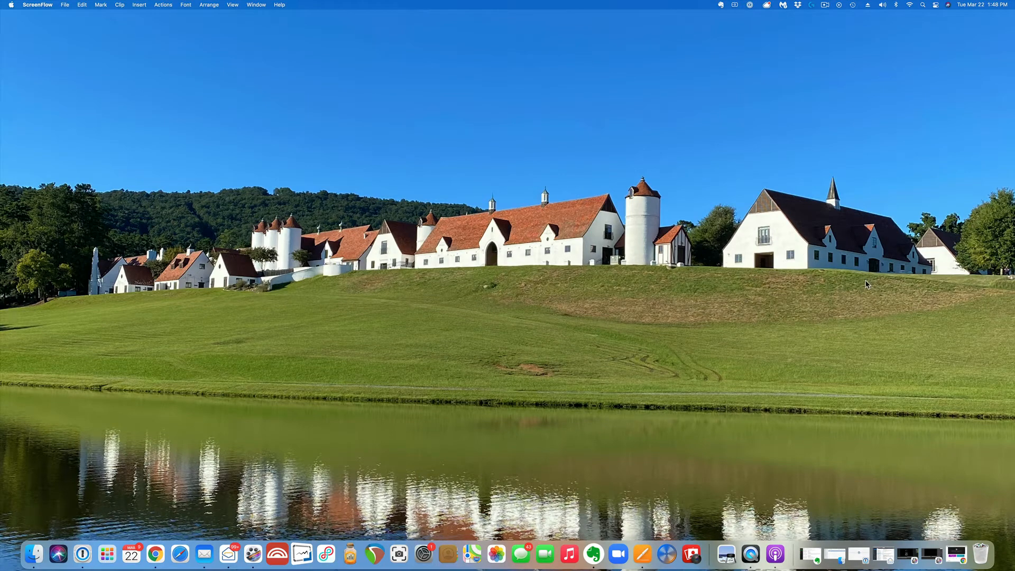
pyautogui.moveTo(928, 138)
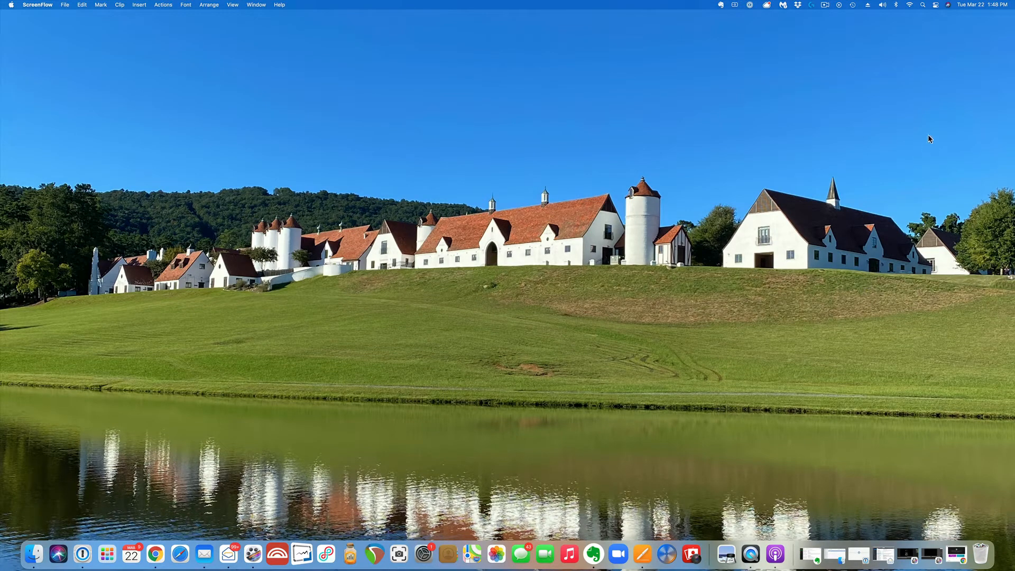
pyautogui.moveTo(923, 133)
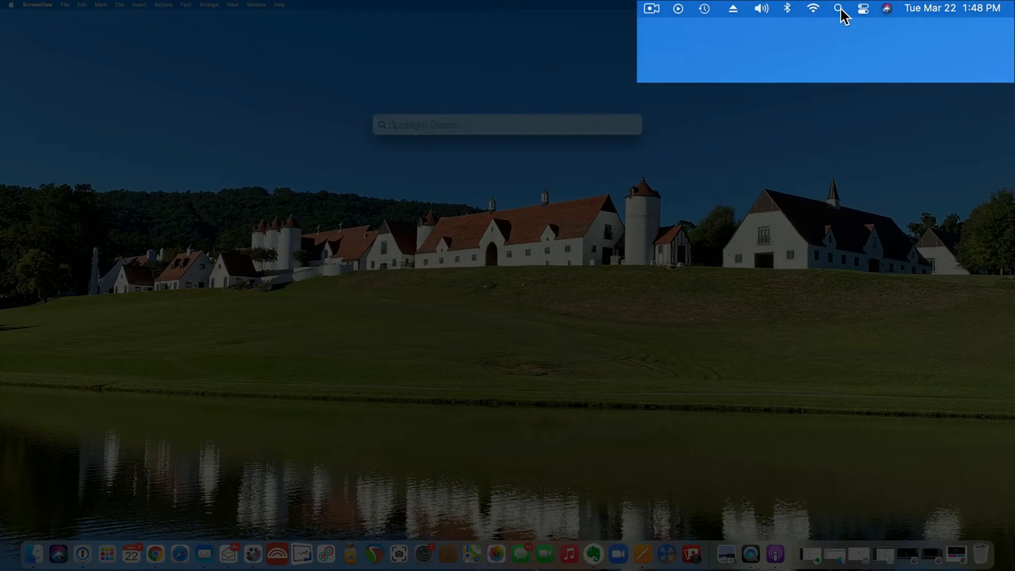
# Search Spotlight for 'podcasts' and launch the Podcasts app
pyautogui.write('podcasts')
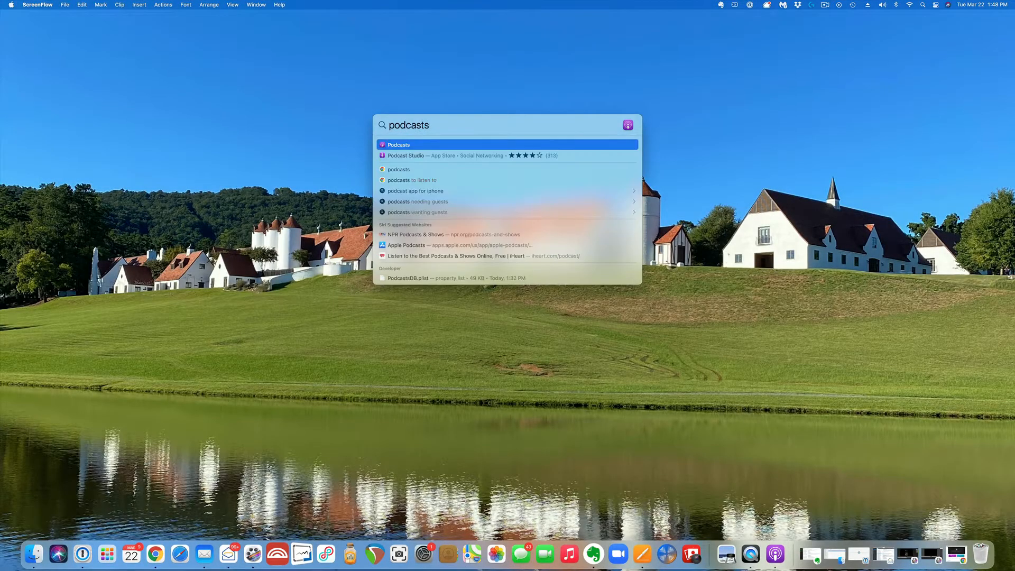
pyautogui.click(398, 144)
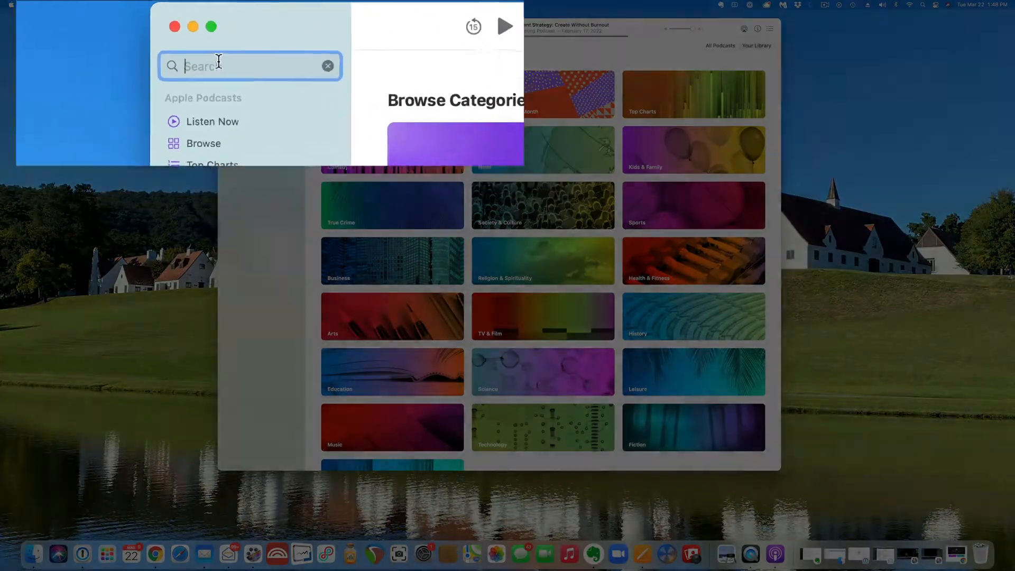
# Search for 'natural health matters' and open David Sandstrom's Natural Health Matters show
pyautogui.write('natural health matters')
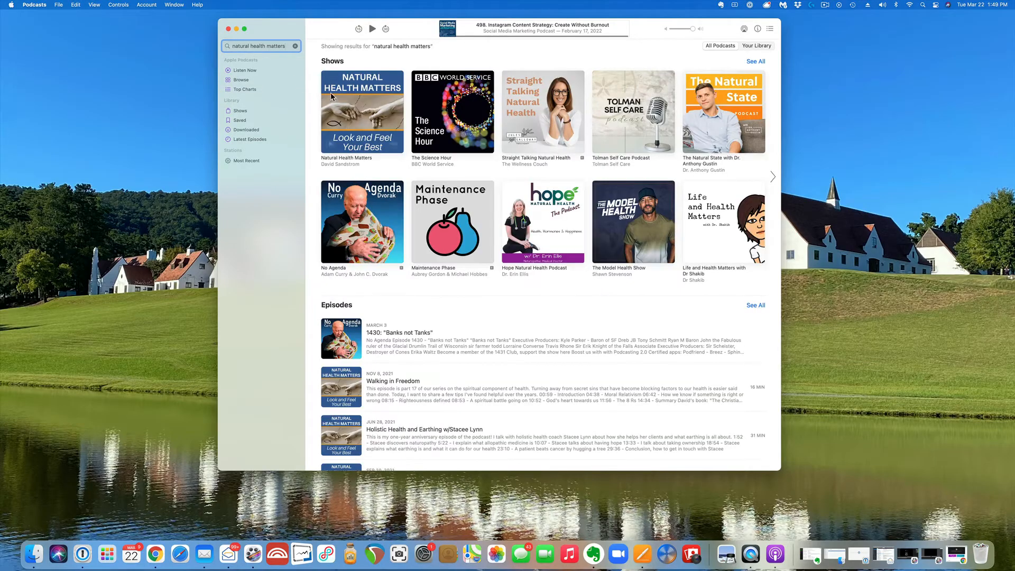
pyautogui.click(362, 112)
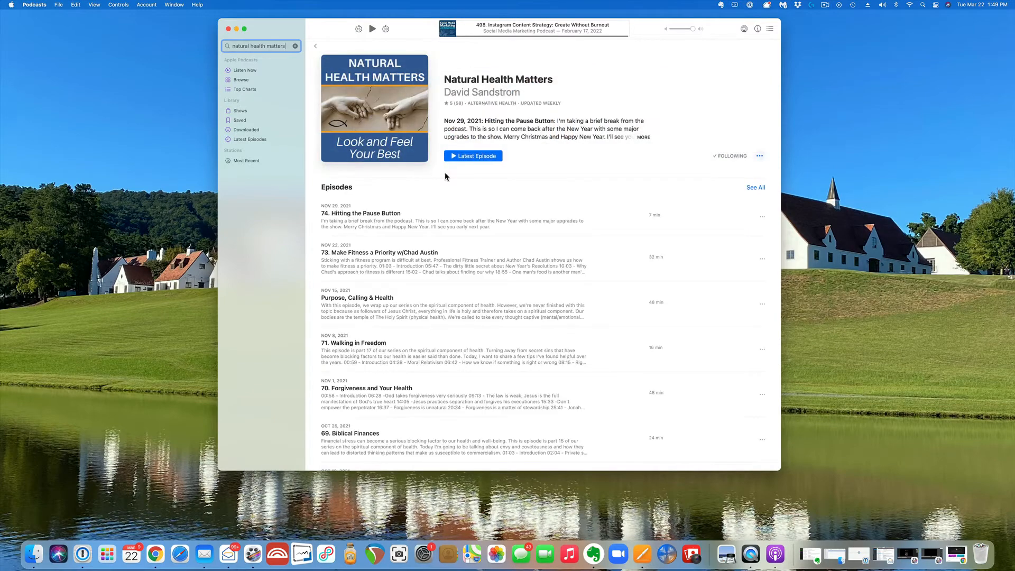
# Scroll the show page down to Ratings & Reviews with its 5.0 rating
pyautogui.scroll(-3)
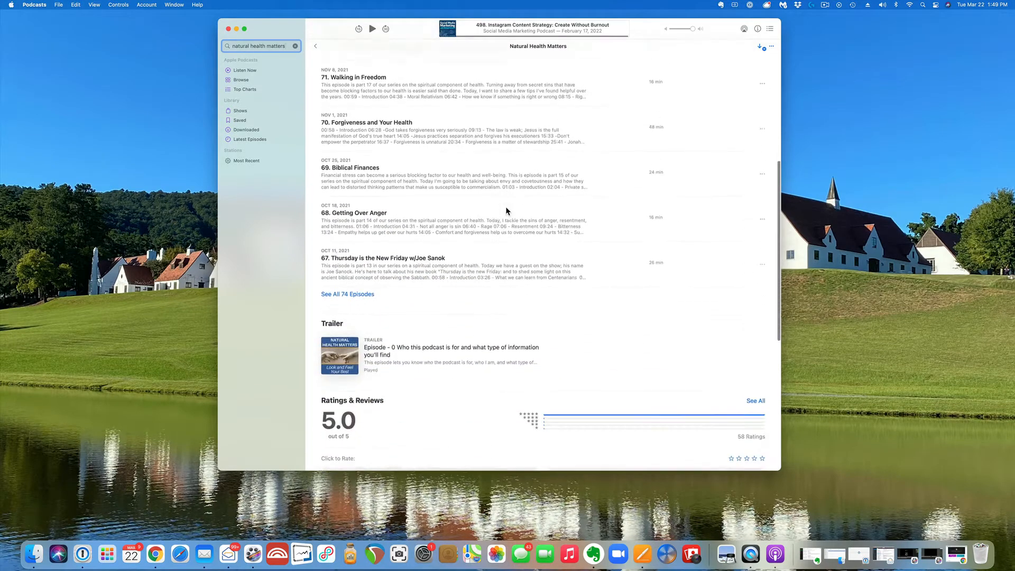
pyautogui.scroll(-3)
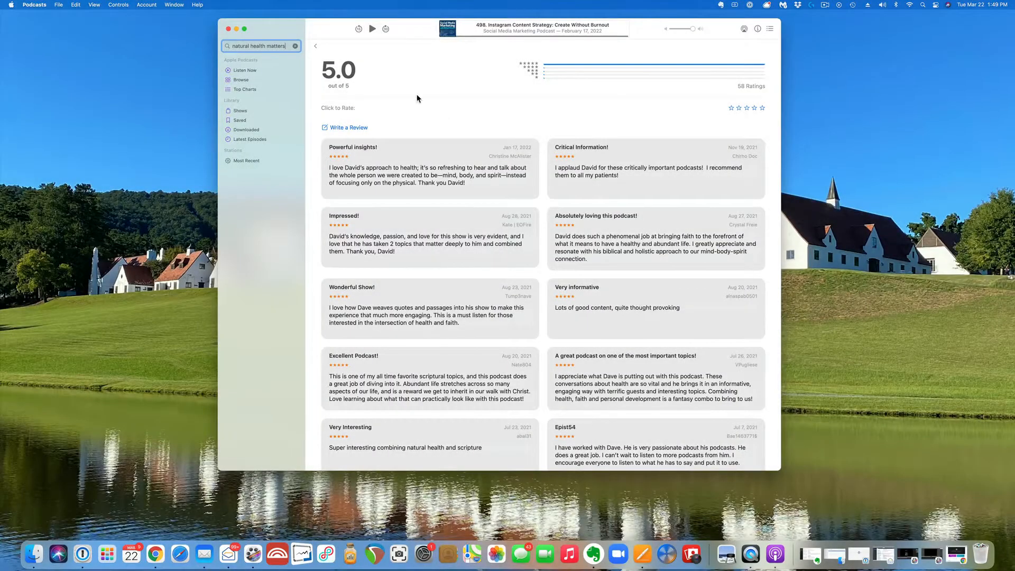
pyautogui.click(349, 127)
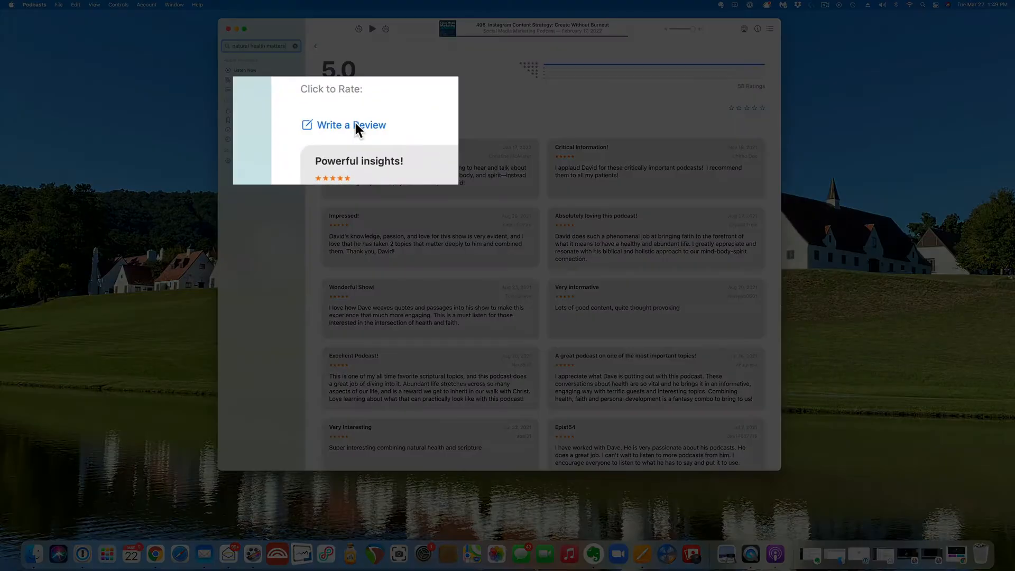
# Start a review, rate the show five stars and title it 'Awesome Content'
pyautogui.click(349, 125)
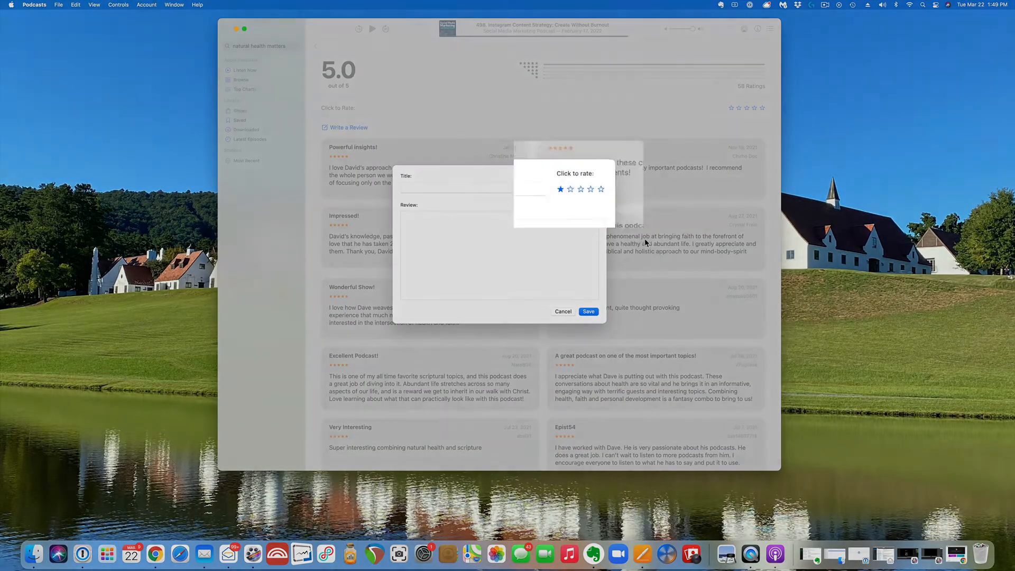
pyautogui.click(601, 193)
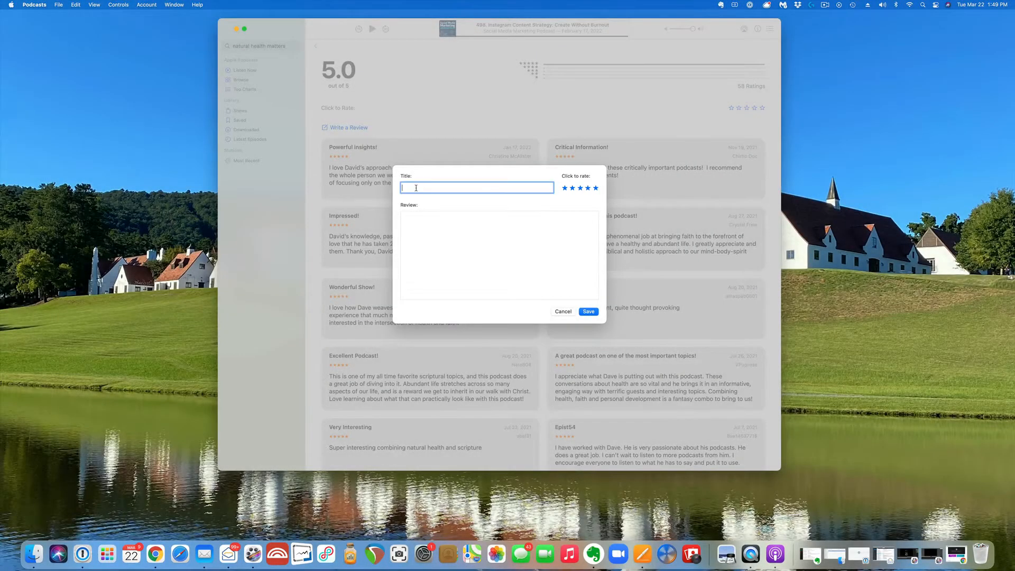
pyautogui.write('Awesome')
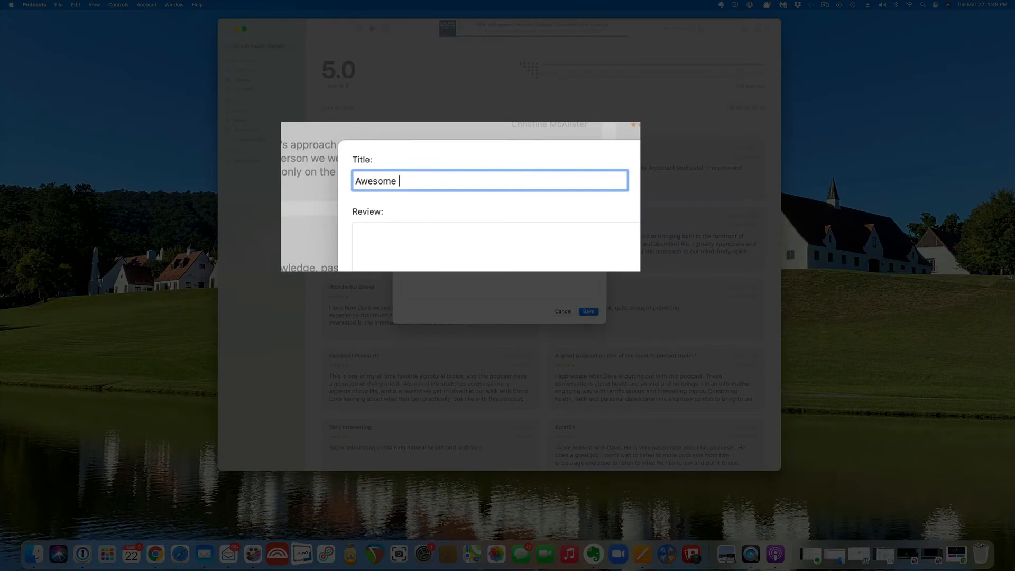
pyautogui.write('Content')
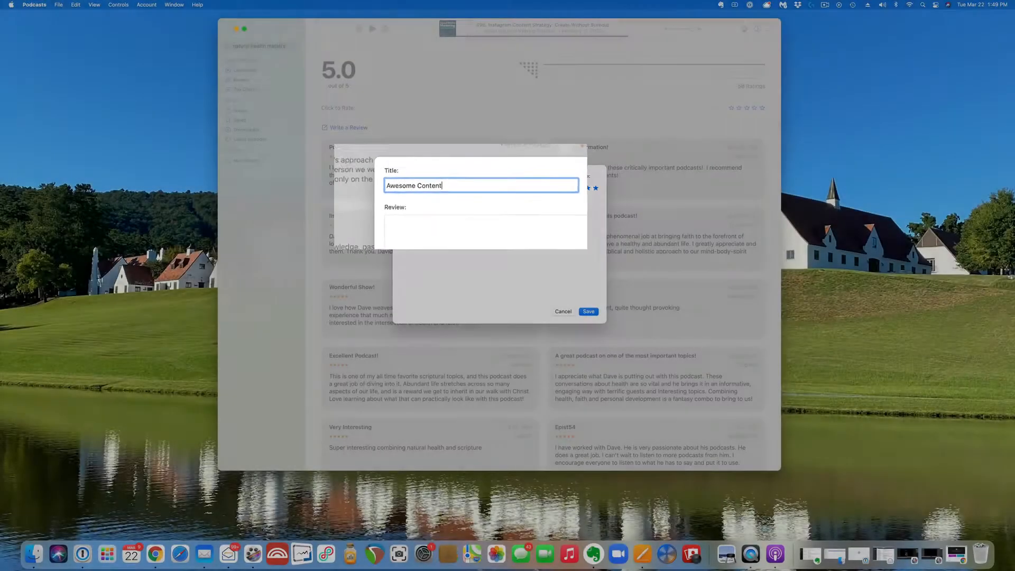
# Write the review text ending 'miss an episode.' and save the review
pyautogui.write('Where has this show been')
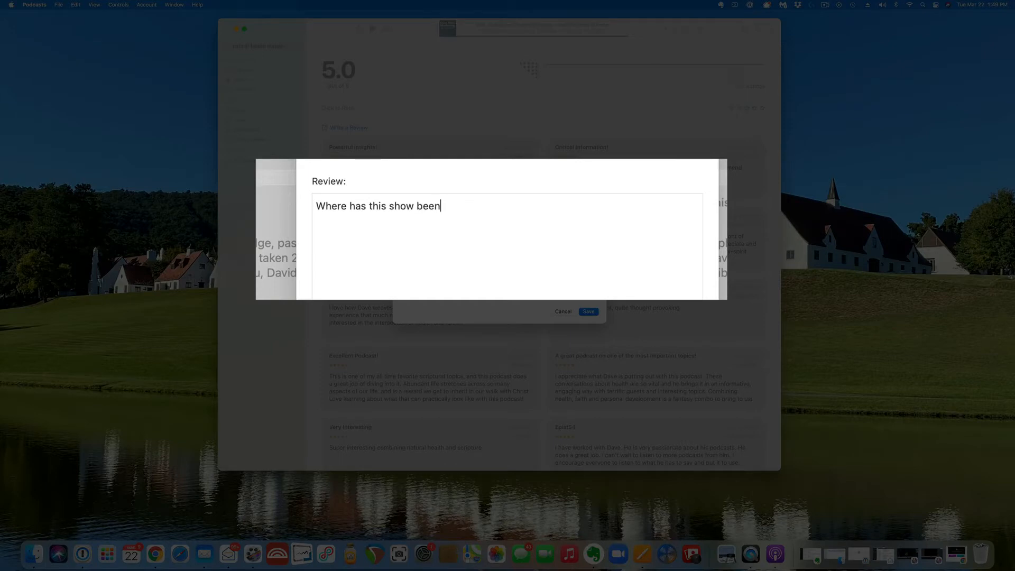
pyautogui.write('all my life?!! I never')
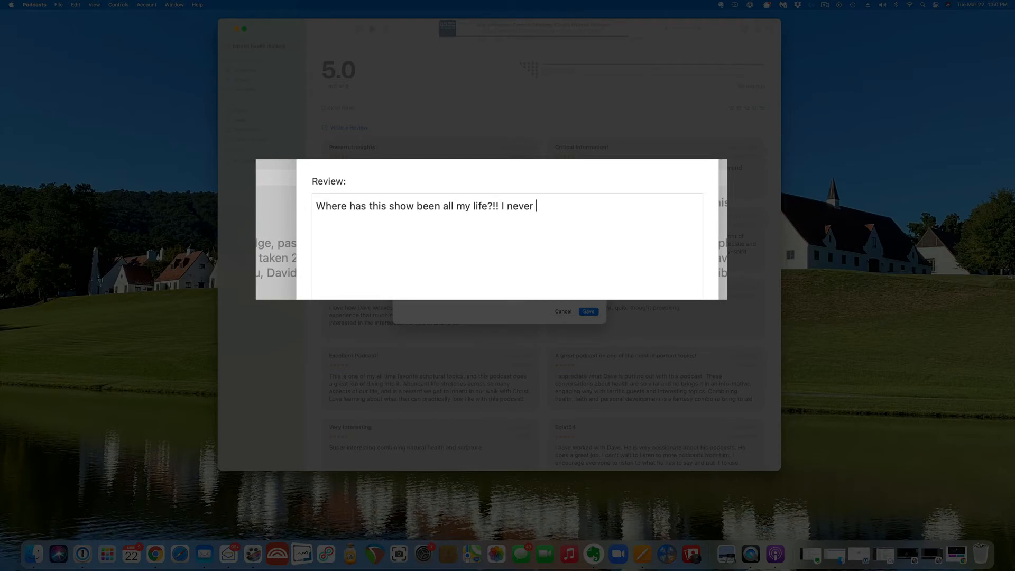
pyautogui.write('miss an episode.')
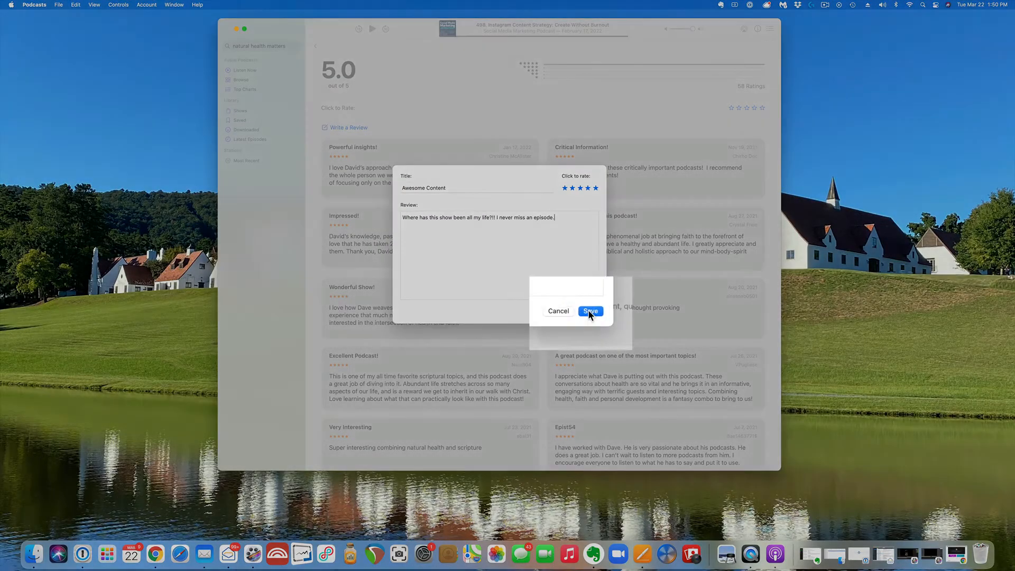
pyautogui.click(588, 311)
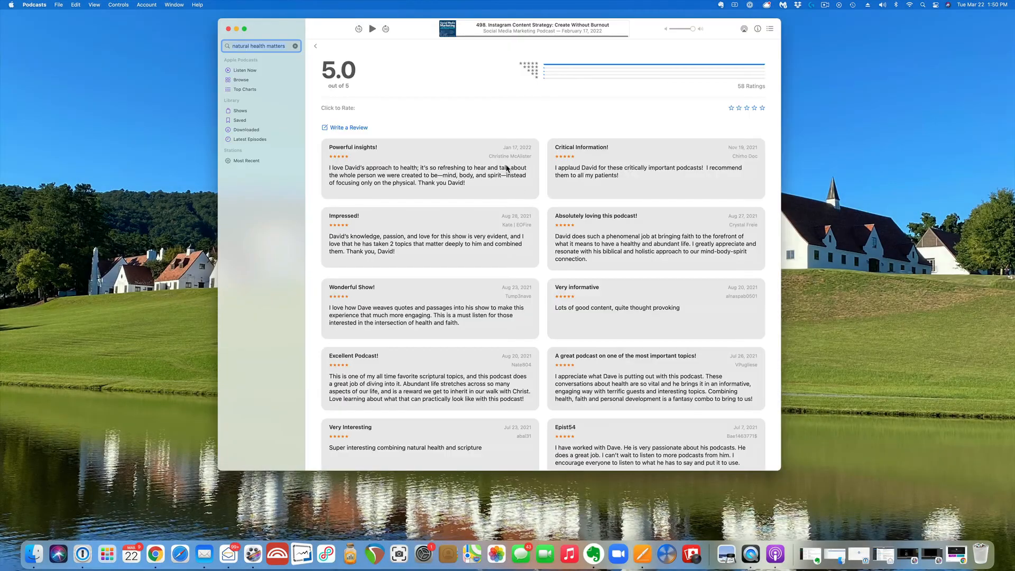